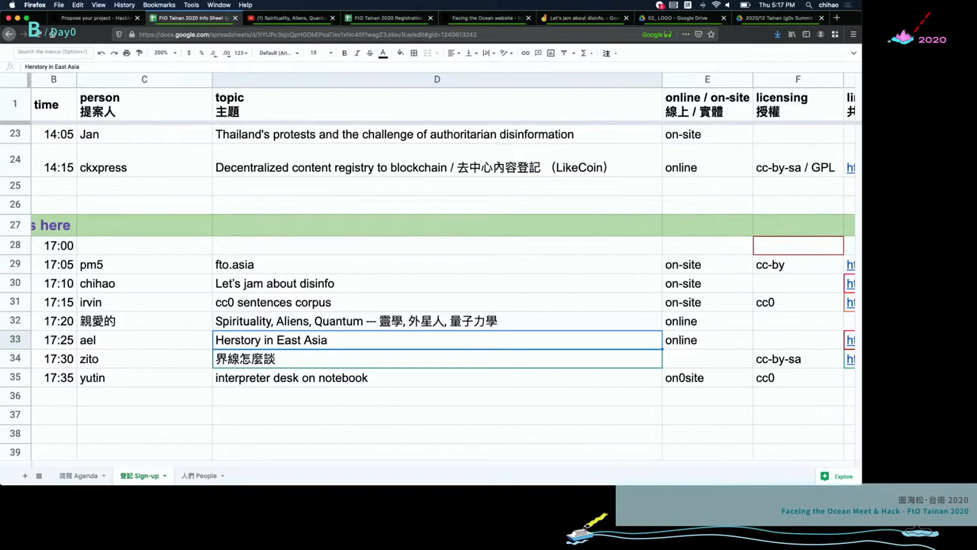
click(797, 339)
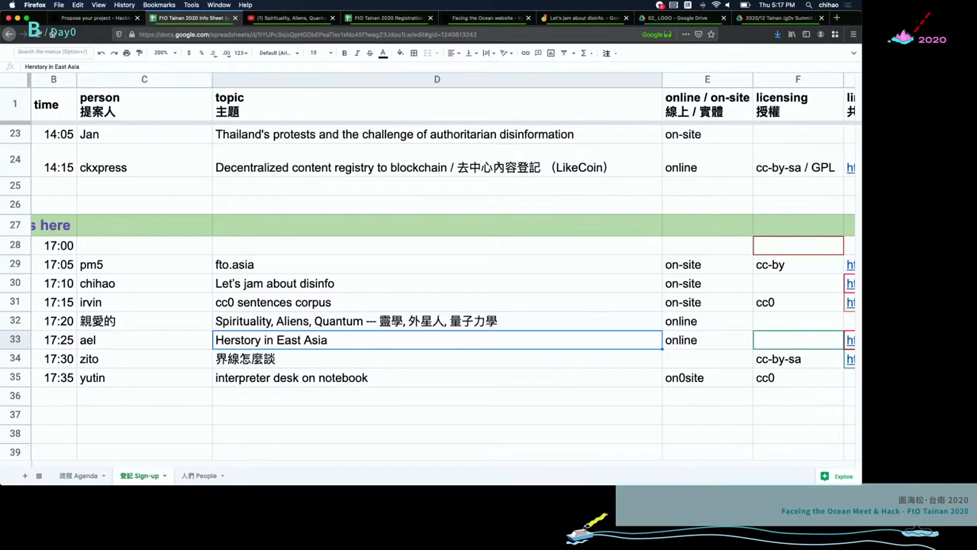